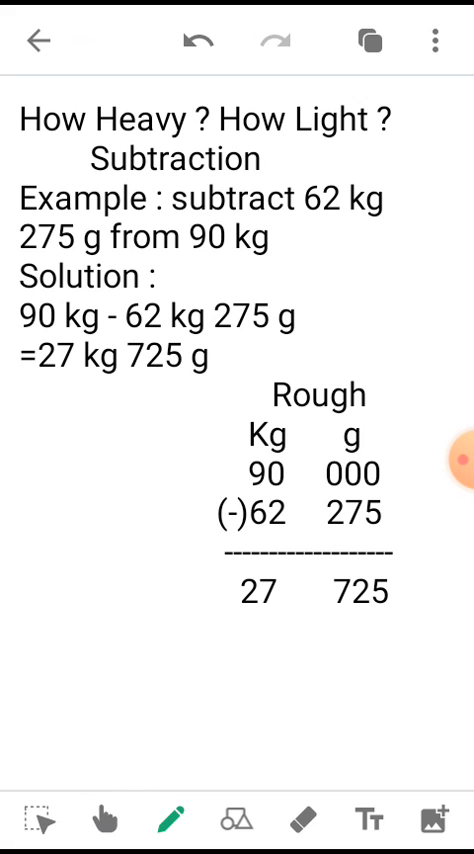
Show the page with the 31 kg 5 g minus 17 kg 298 g example
{"action": "left_click", "coordinate": [108, 820]}
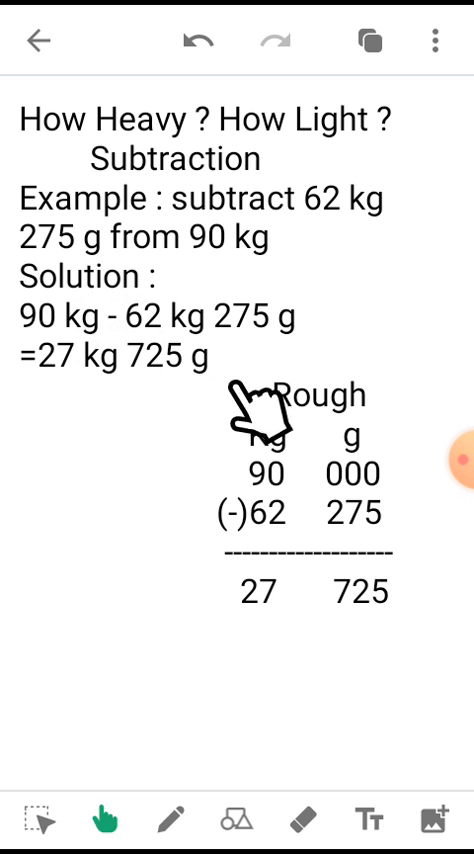
{"action": "mouse_move", "coordinate": [310, 500]}
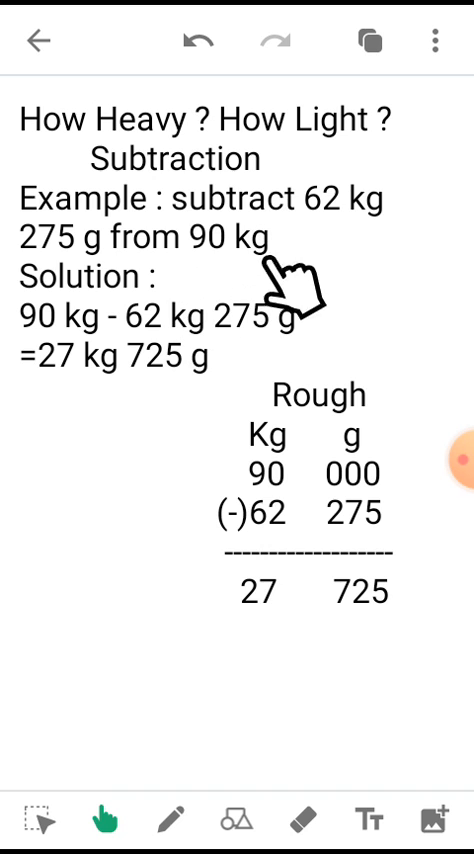
{"action": "mouse_move", "coordinate": [110, 490]}
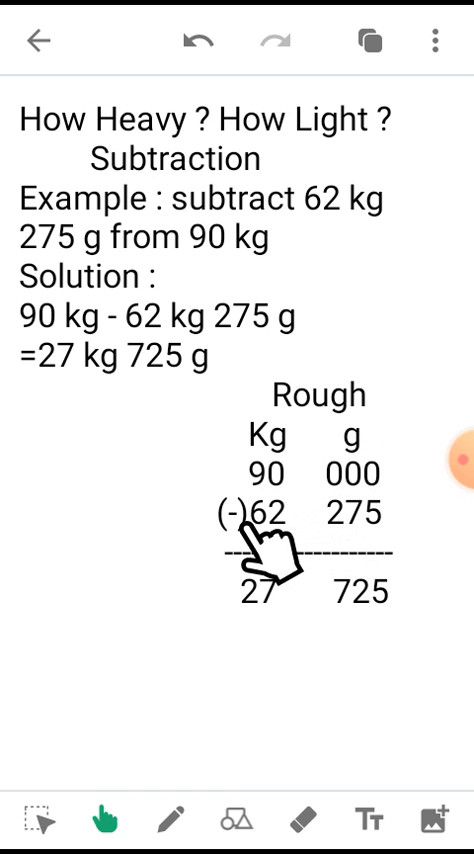
{"action": "mouse_move", "coordinate": [370, 556]}
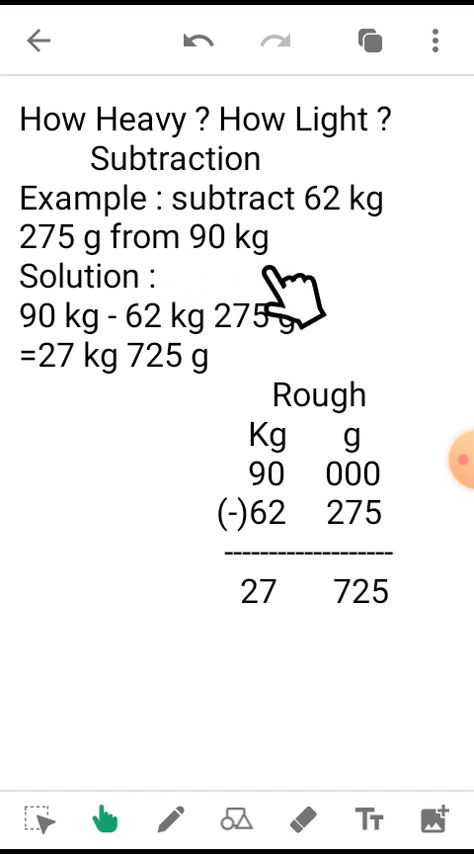
{"action": "mouse_move", "coordinate": [380, 490]}
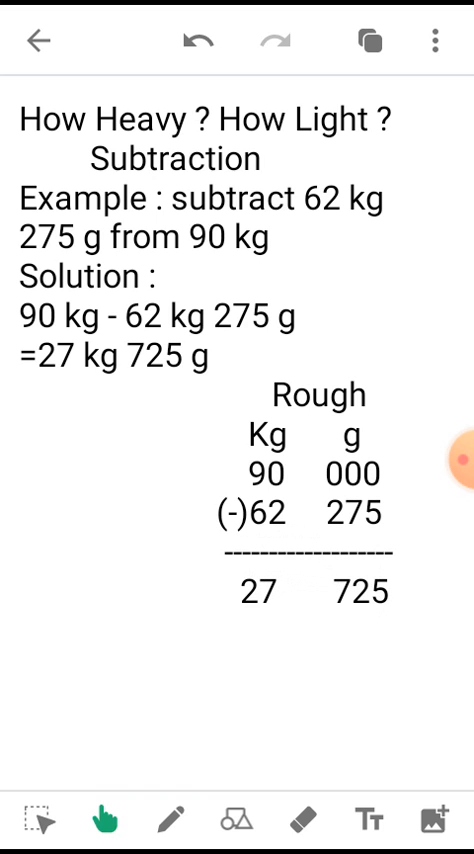
{"action": "left_click", "coordinate": [368, 40]}
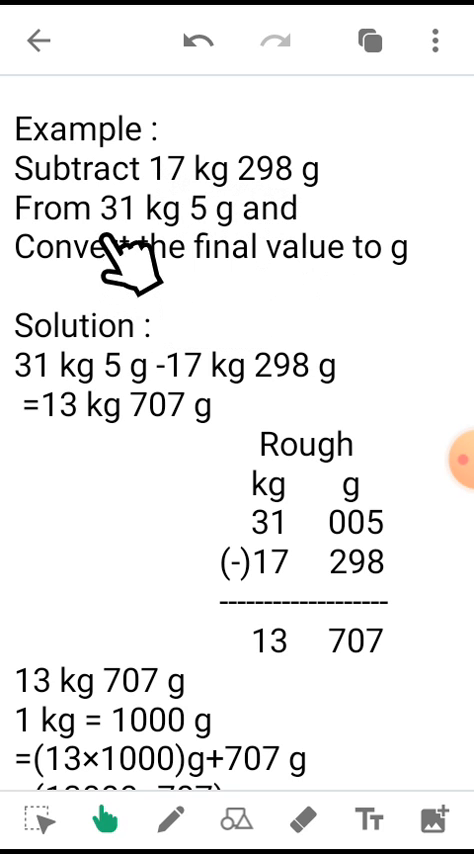
{"action": "mouse_move", "coordinate": [210, 300]}
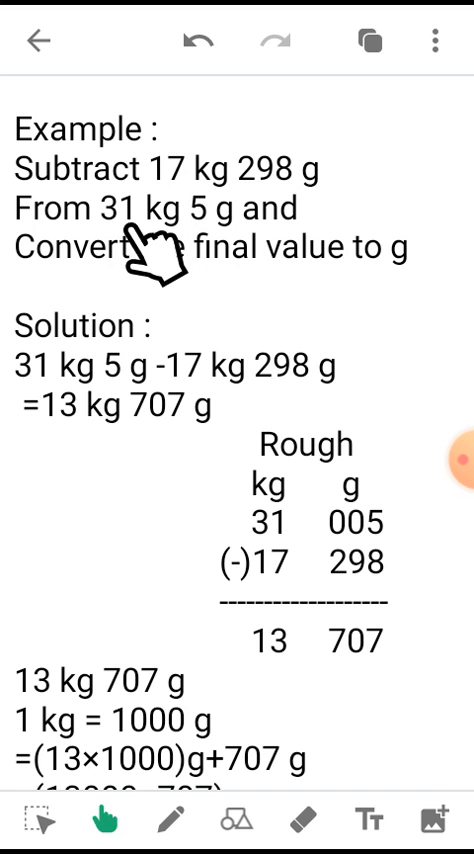
{"action": "mouse_move", "coordinate": [230, 196]}
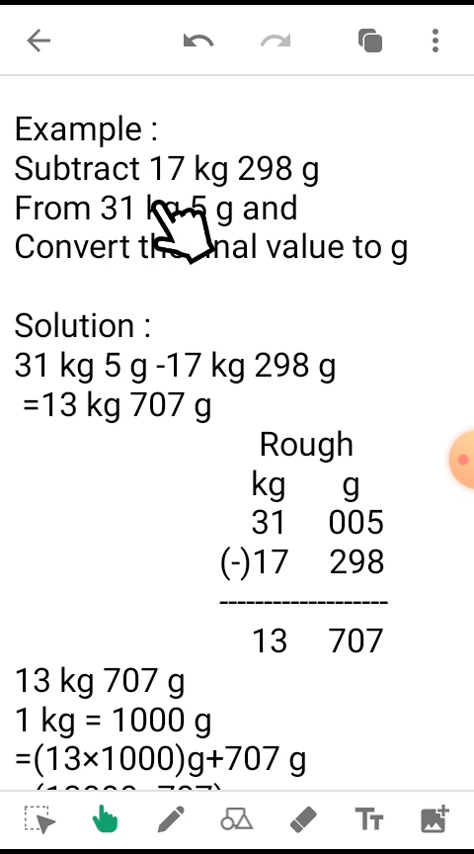
{"action": "mouse_move", "coordinate": [244, 320]}
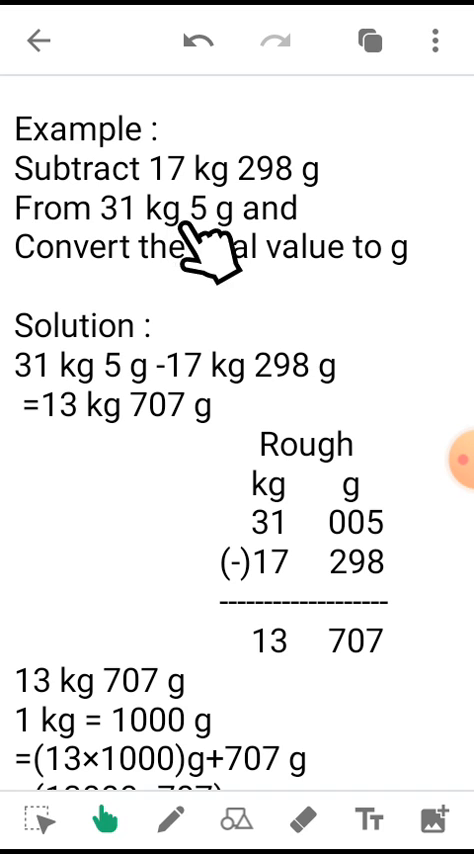
{"action": "mouse_move", "coordinate": [300, 316]}
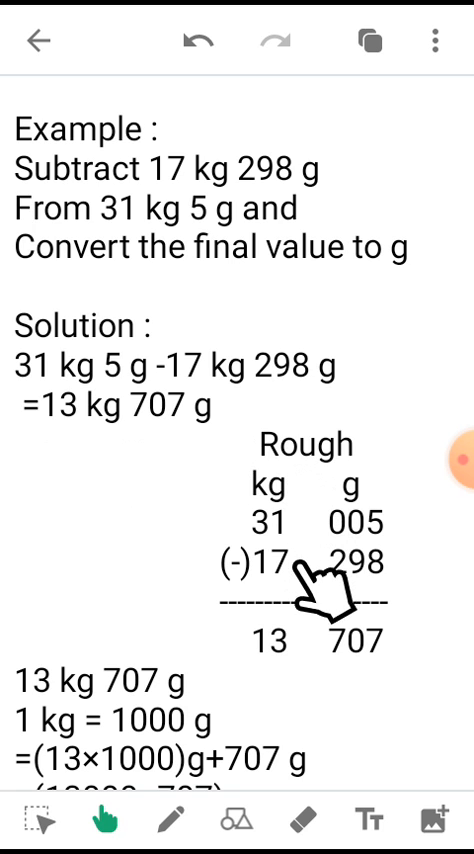
{"action": "mouse_move", "coordinate": [240, 720]}
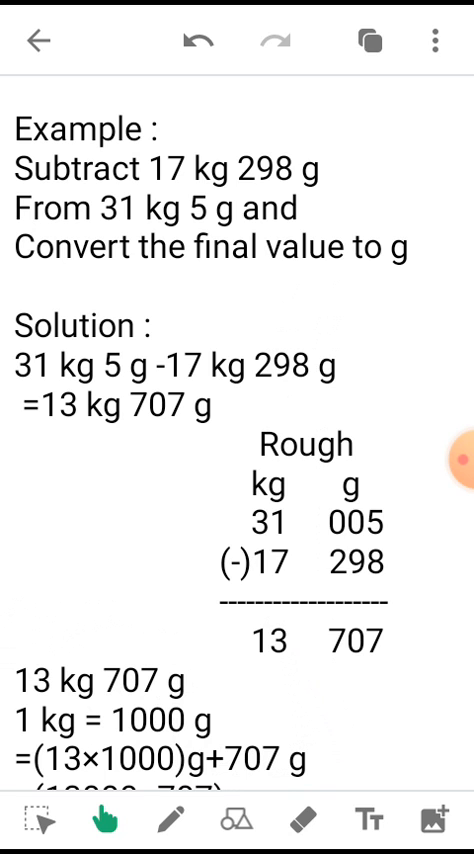
Show the page with the 13707 g conversion and the homework exercise list
{"action": "left_click", "coordinate": [364, 40]}
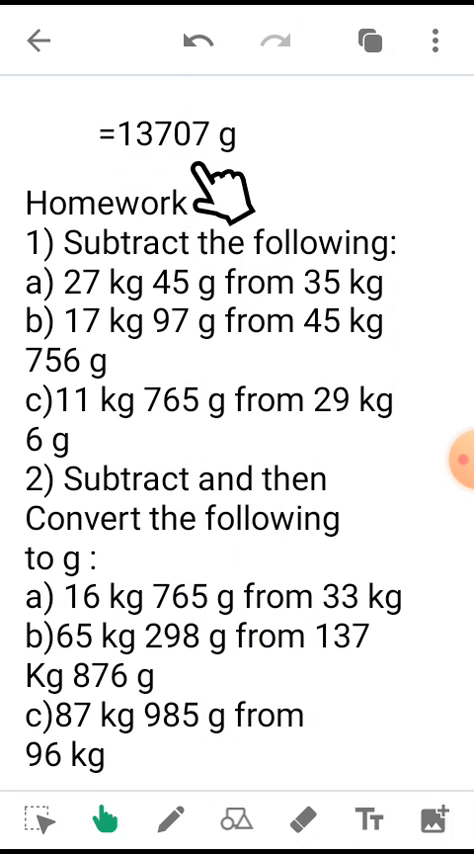
{"action": "mouse_move", "coordinate": [224, 190]}
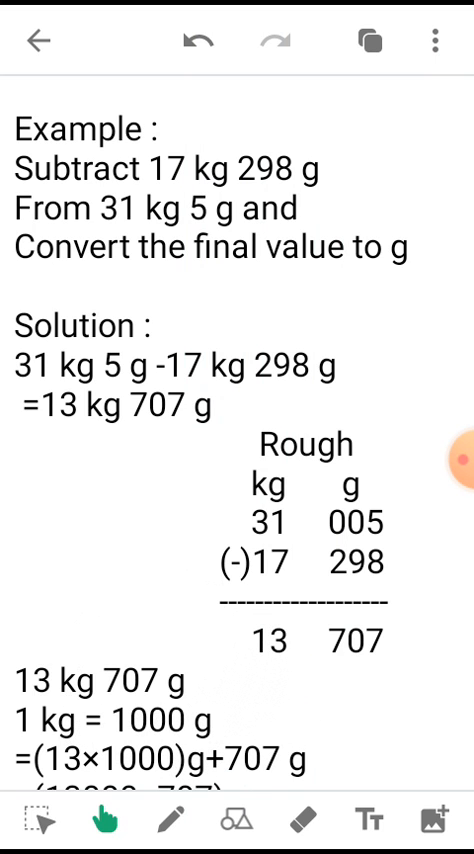
{"action": "left_click", "coordinate": [368, 40]}
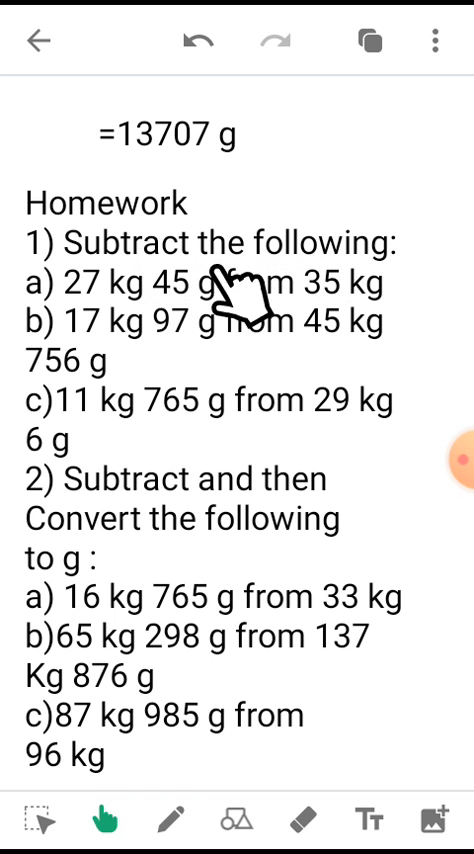
{"action": "mouse_move", "coordinate": [216, 336]}
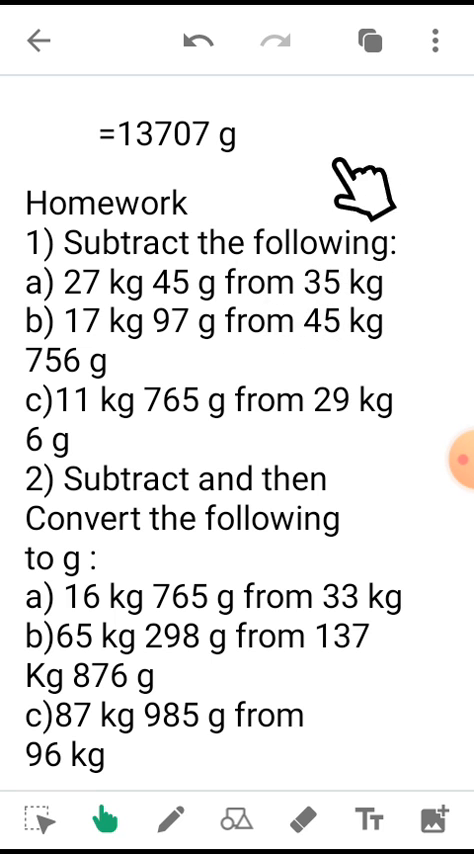
{"action": "mouse_move", "coordinate": [230, 300]}
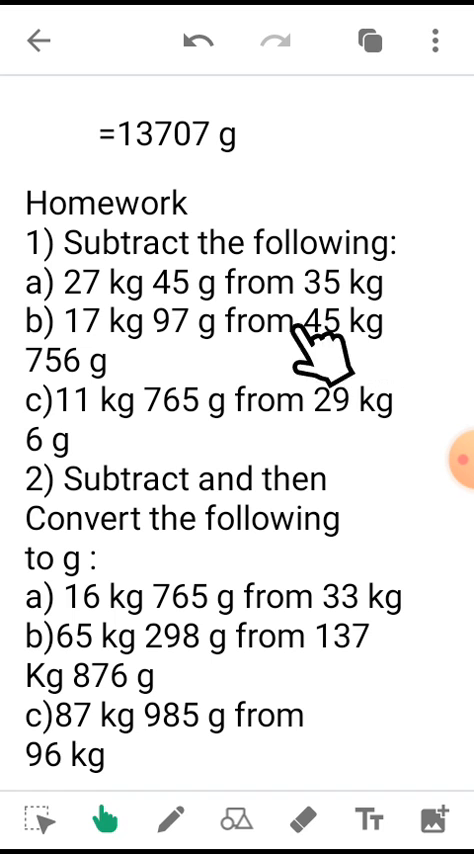
{"action": "mouse_move", "coordinate": [120, 460]}
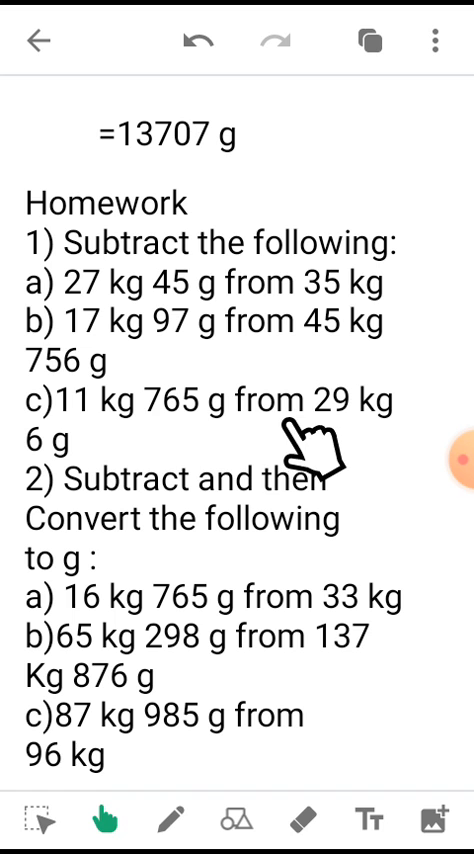
{"action": "mouse_move", "coordinate": [70, 490]}
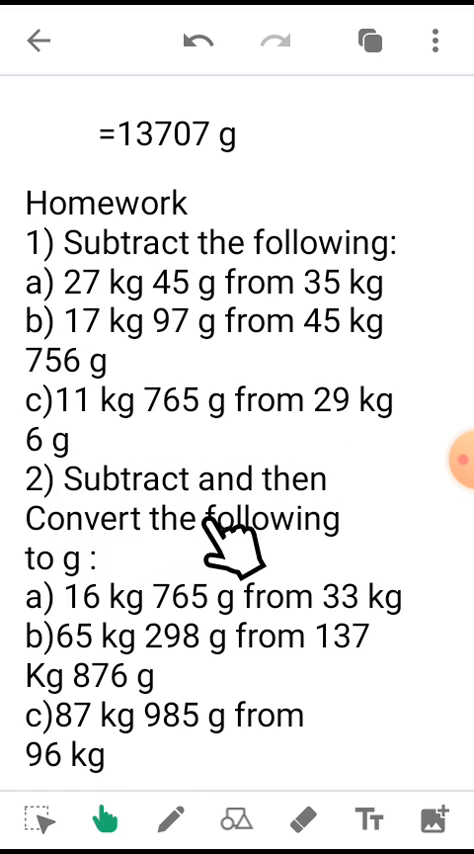
{"action": "mouse_move", "coordinate": [310, 524]}
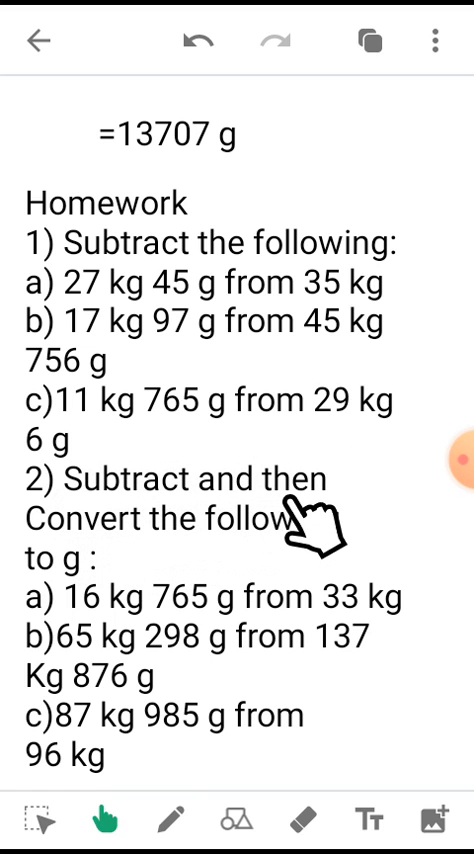